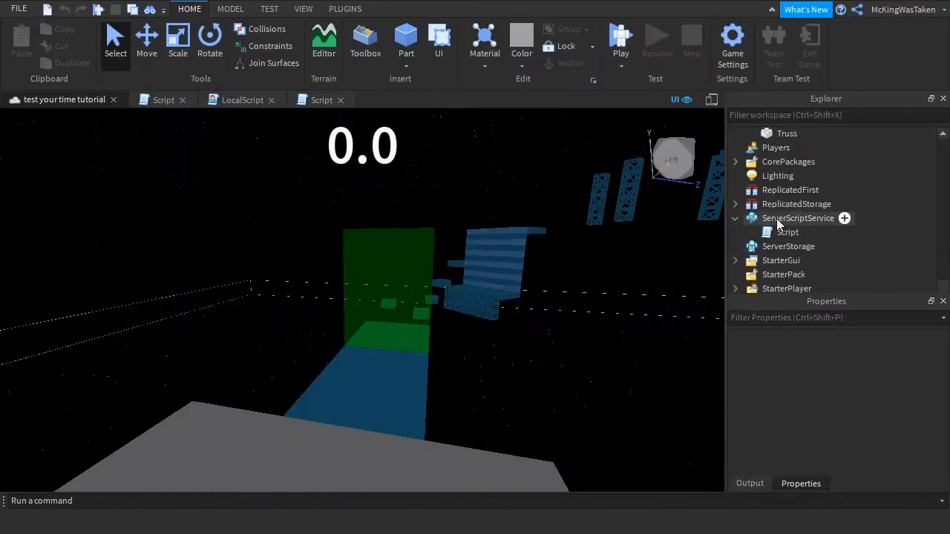
Add a server script getting the DataStore and, on PlayerAdded, finding the player's leaderstats Best value with key "Best"
{"action": "left_click", "coordinate": [844, 217]}
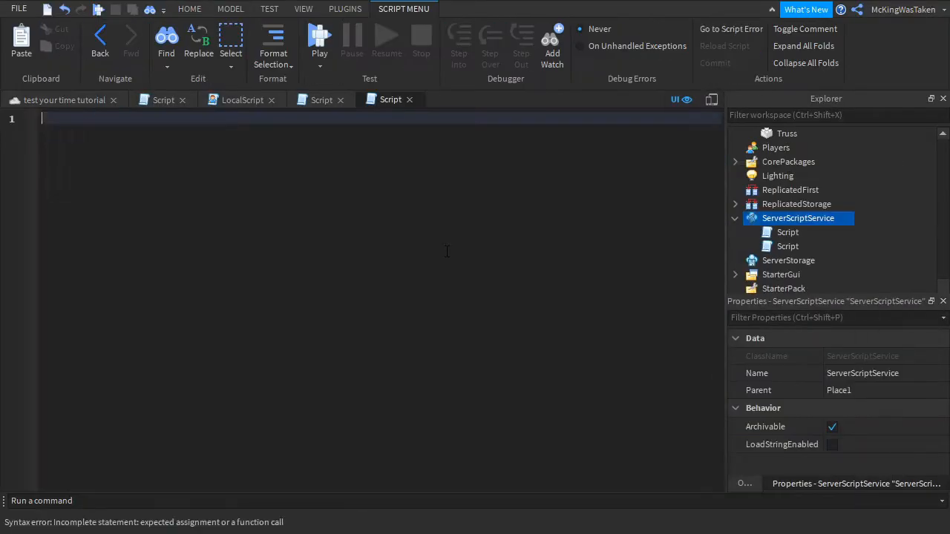
{"action": "type", "text": "local DatastoreService"}
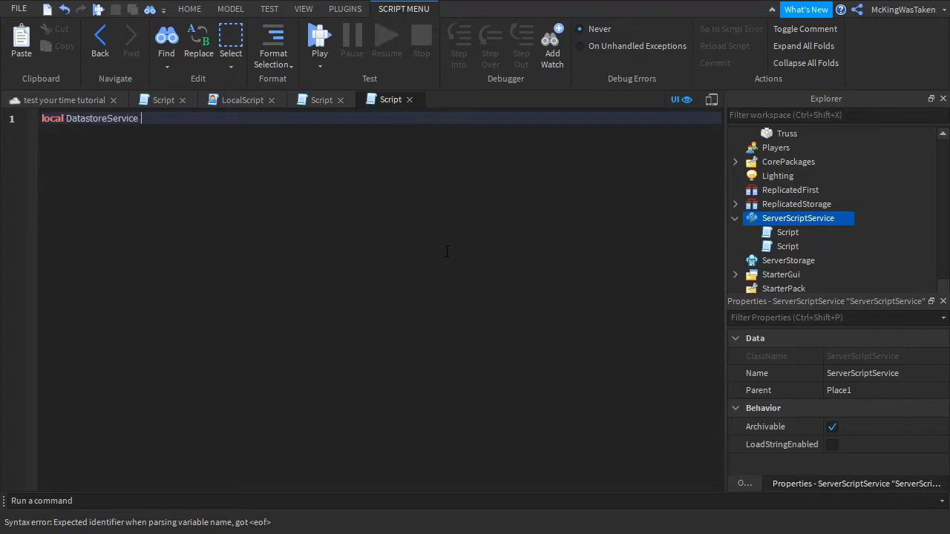
{"action": "type", "text": "= game:GetService(\"DataStoreService\"):GetDataStore(\"Best"}
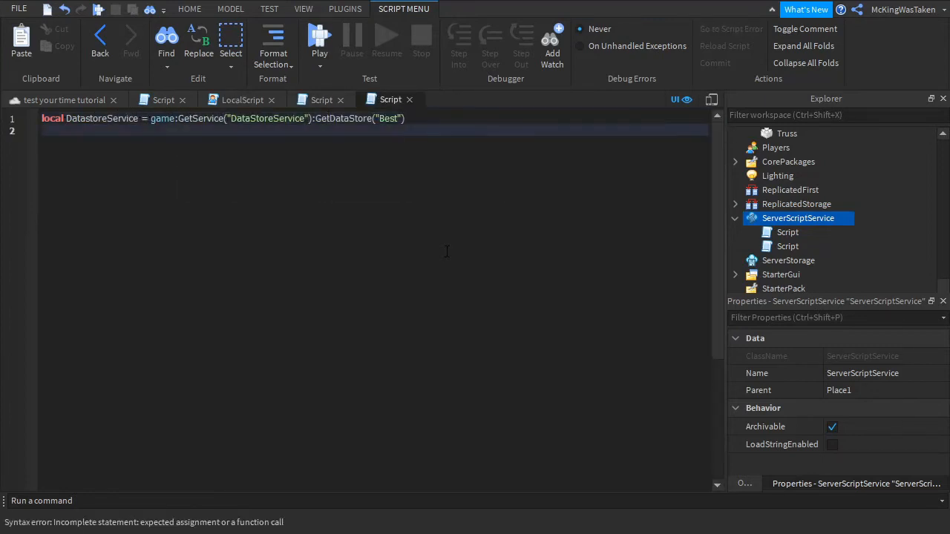
{"action": "type", "text": "game.Players.PlayerAdded:Connect(function(p"}
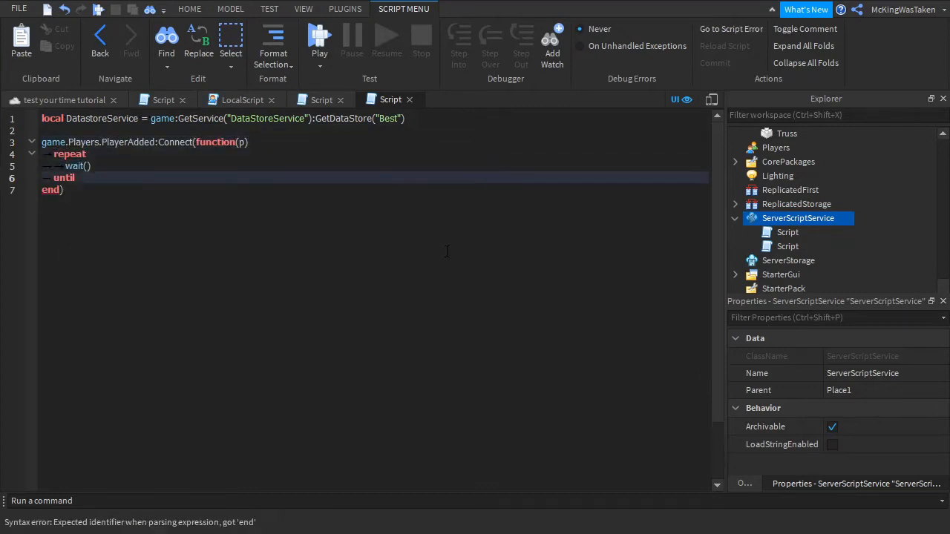
{"action": "type", "text": "p:FindFirstChild"}
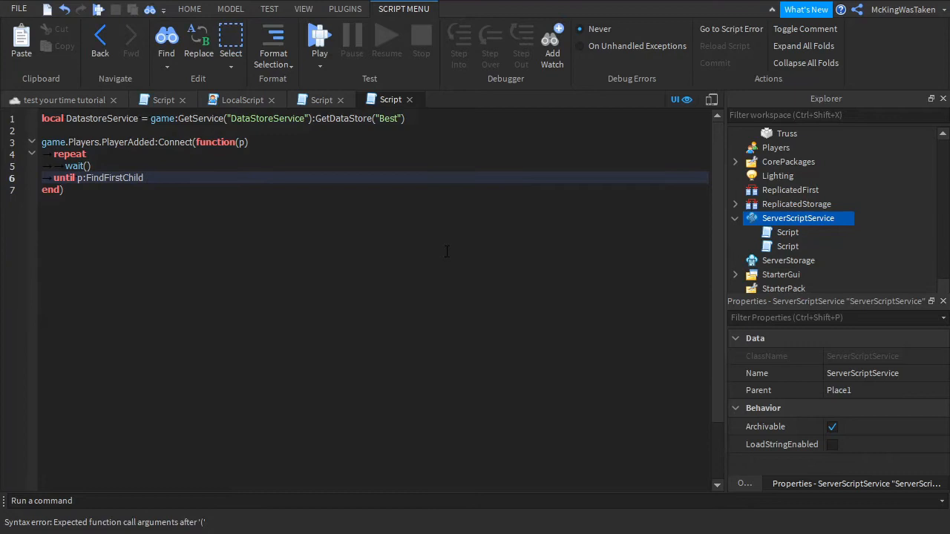
{"action": "type", "text": "(\"leaderstats\")"}
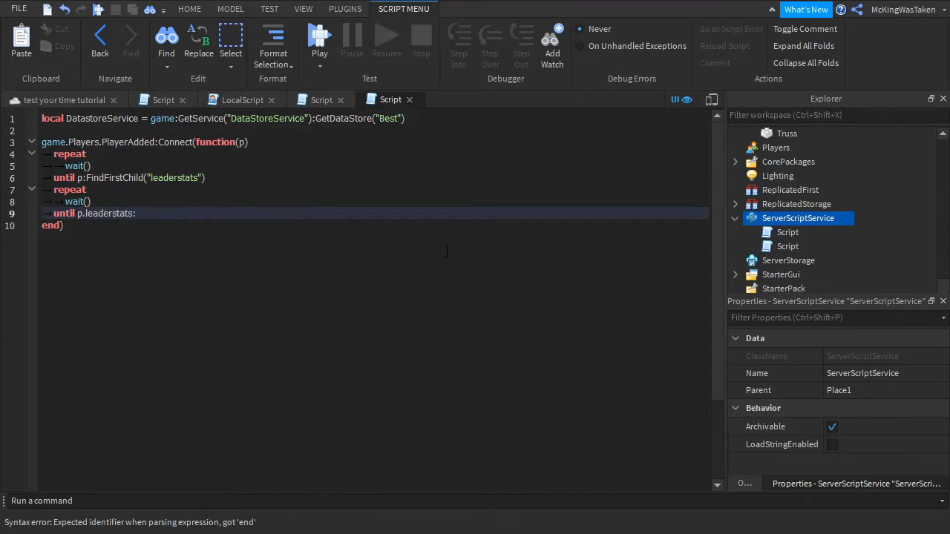
{"action": "type", "text": ":FindFirstChild(\"Best\")"}
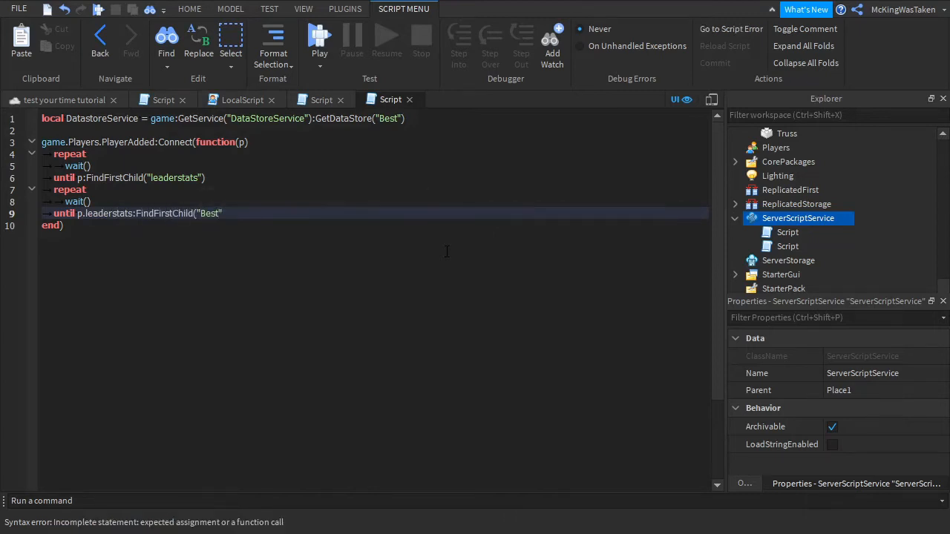
{"action": "type", "text": "key = \"Best-\"..p.UserId"}
{"action": "type", "text": "local getsaved = DatastoreService:GetAsyn"}
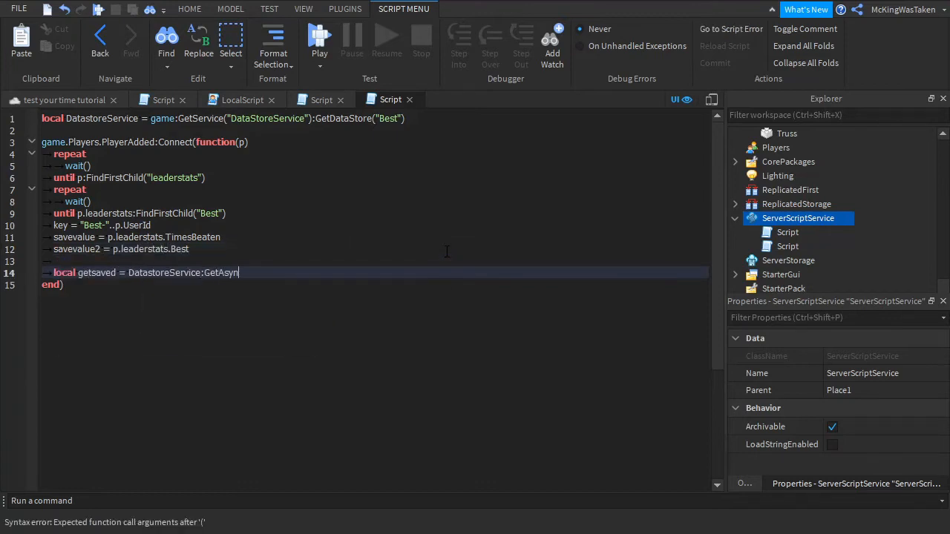
Load the saved value with GetAsync(key) and write a PlayerRemoving handler saving savevalue.Value with SetAsync
{"action": "type", "text": "c(key)"}
{"action": "type", "text": "local n = {"}
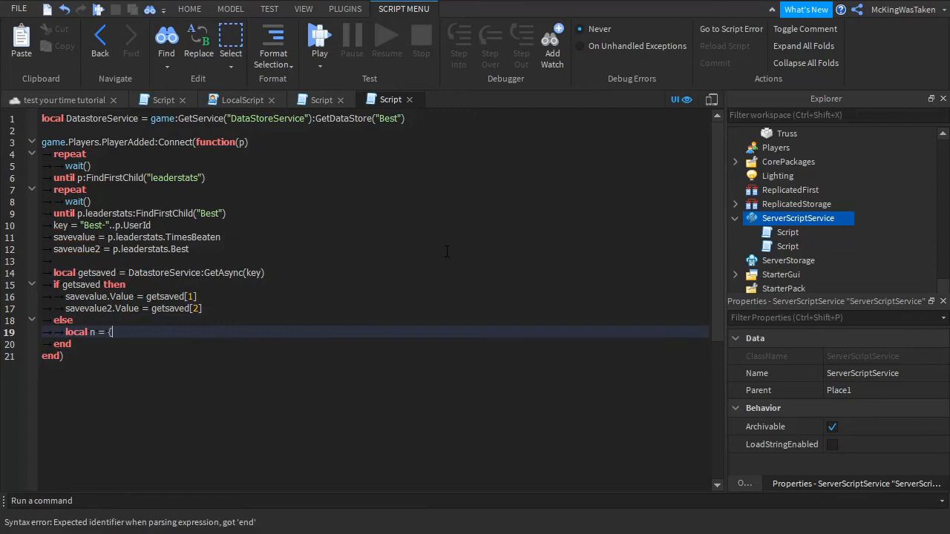
{"action": "type", "text": "savevalue.Value.s"}
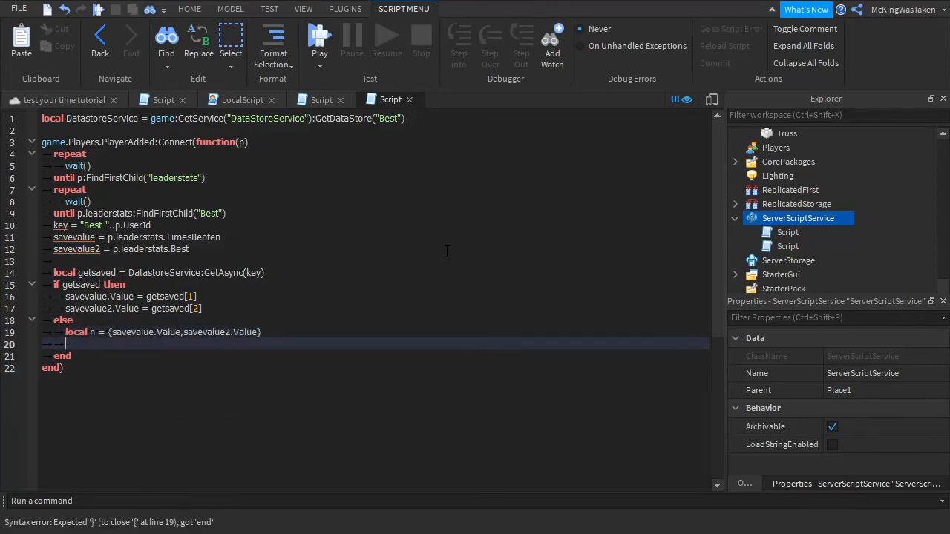
{"action": "type", "text": "DatastoreService:GetAsync(key,n"}
{"action": "type", "text": "game.Players.PlayerRemoving:Connect(function(p"}
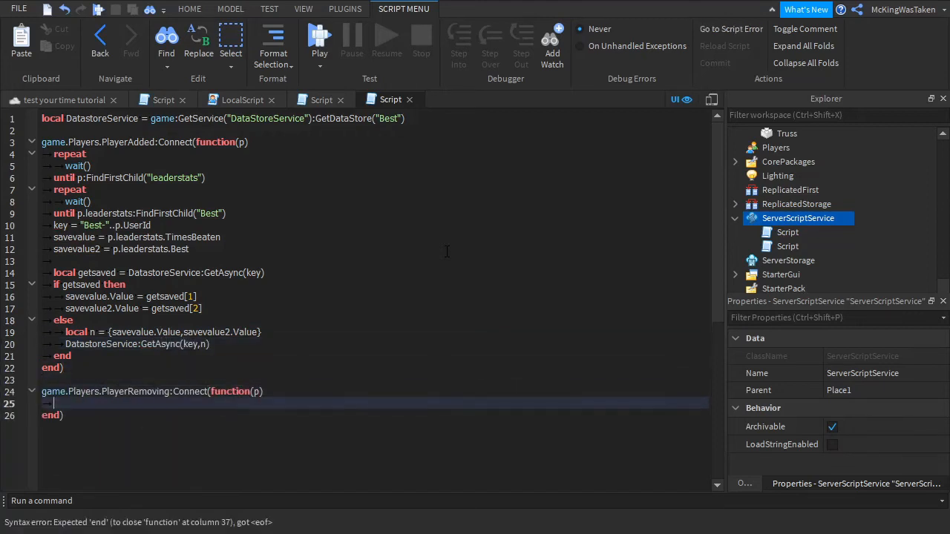
{"action": "type", "text": "DatastoreService:SetAsync(key,{"}
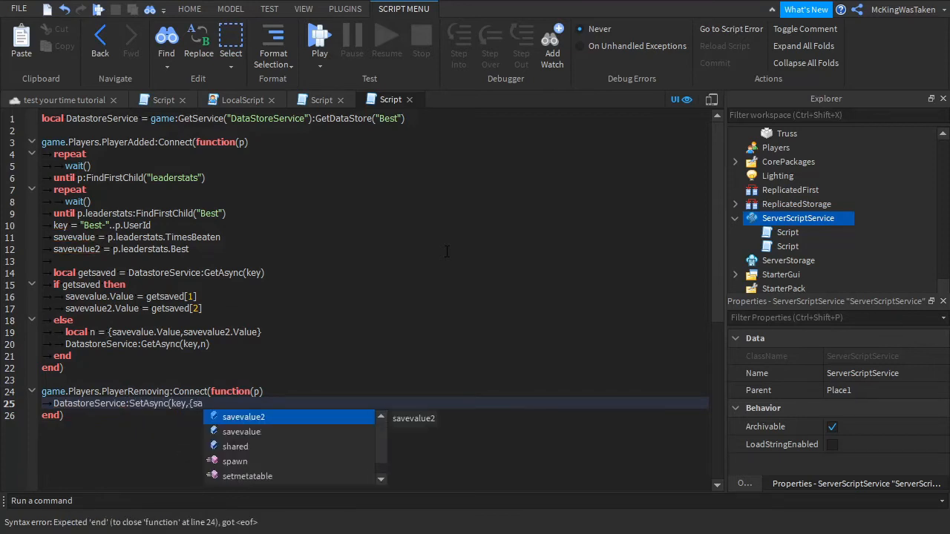
{"action": "type", "text": "savevalue.Value"}
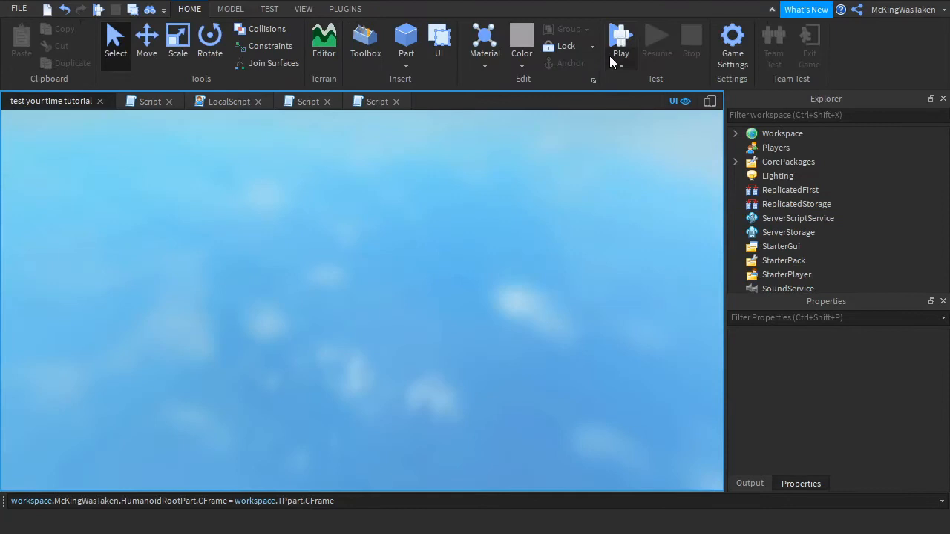
{"action": "left_click", "coordinate": [621, 38]}
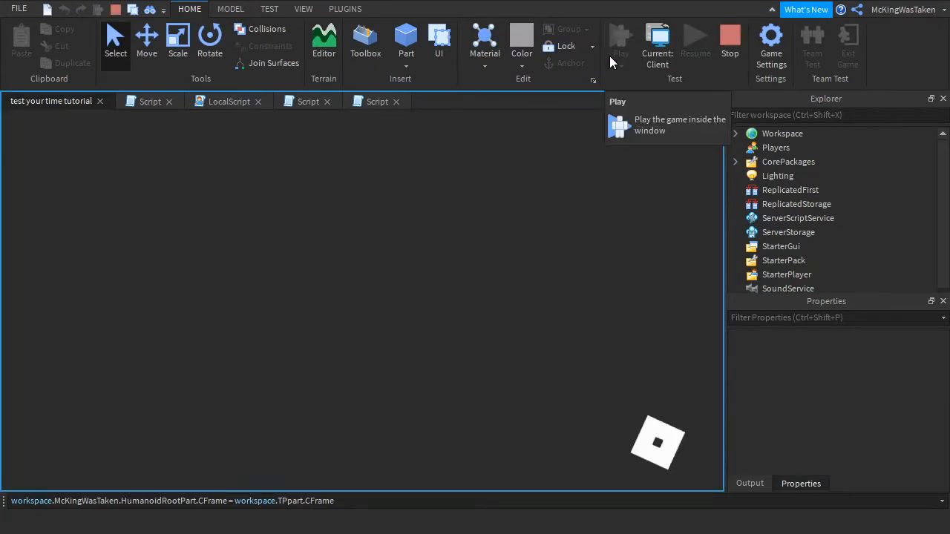
{"action": "left_click", "coordinate": [618, 39]}
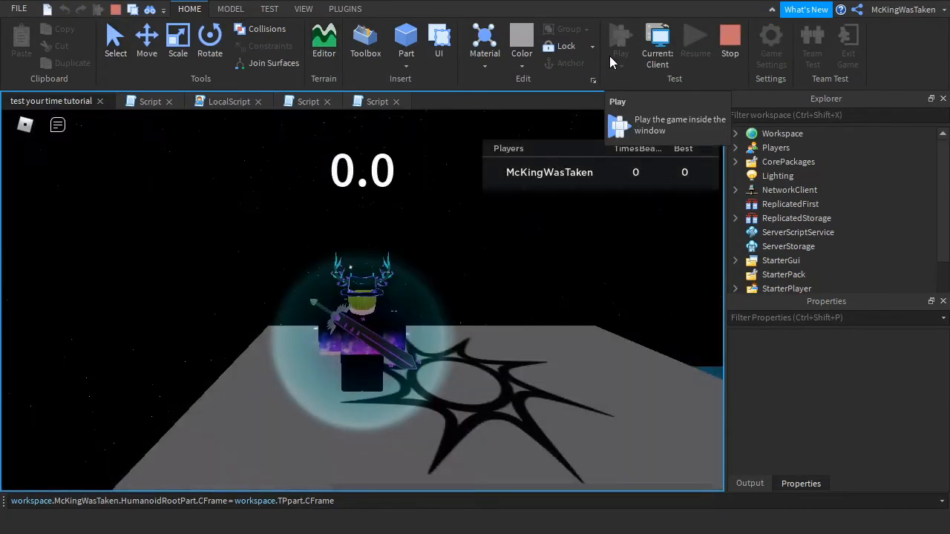
{"action": "left_click", "coordinate": [621, 38]}
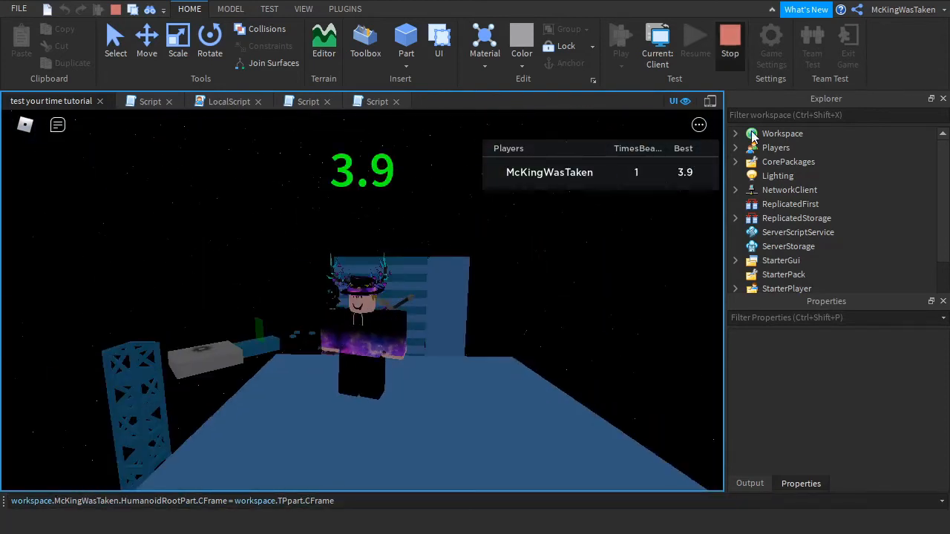
{"action": "left_click", "coordinate": [730, 41]}
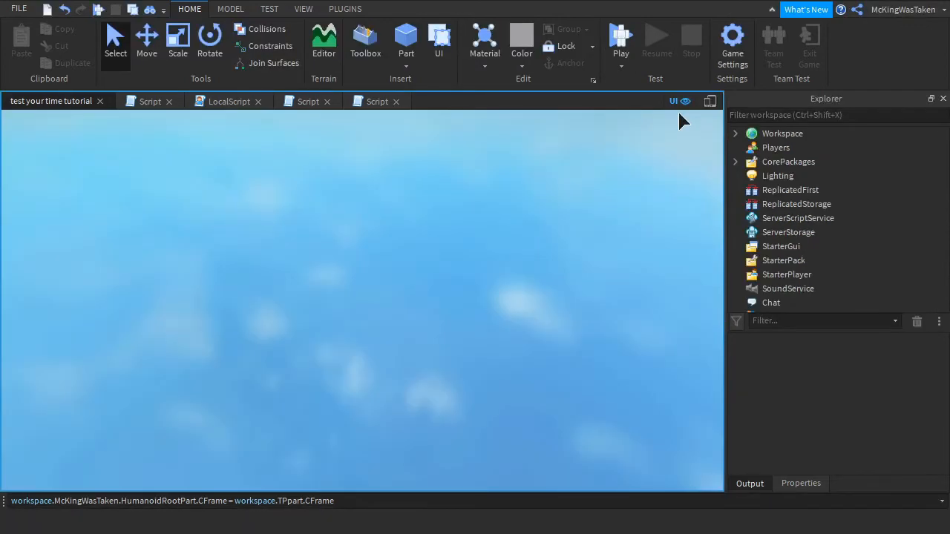
{"action": "left_click", "coordinate": [621, 37]}
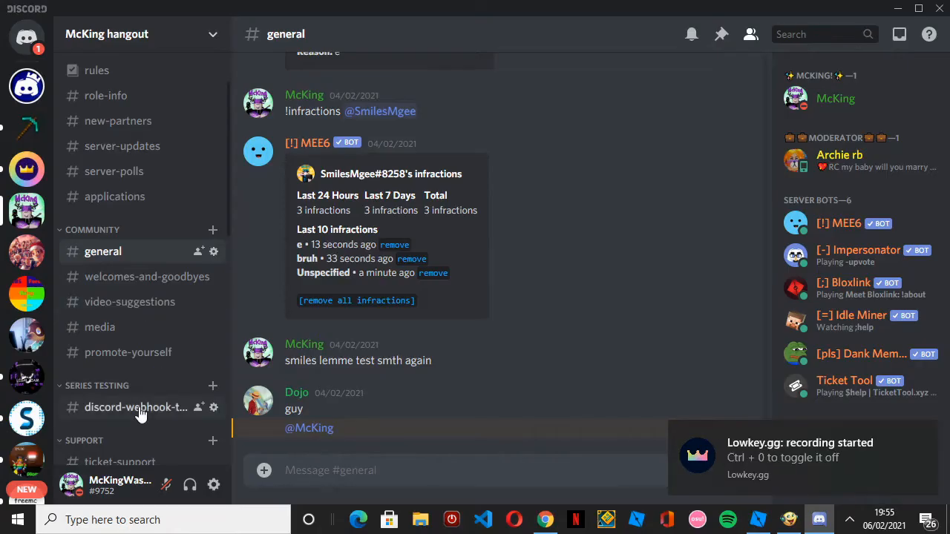
Create a new webhook from the discord-webhook-testing channel's Integrations settings
{"action": "left_click", "coordinate": [136, 407]}
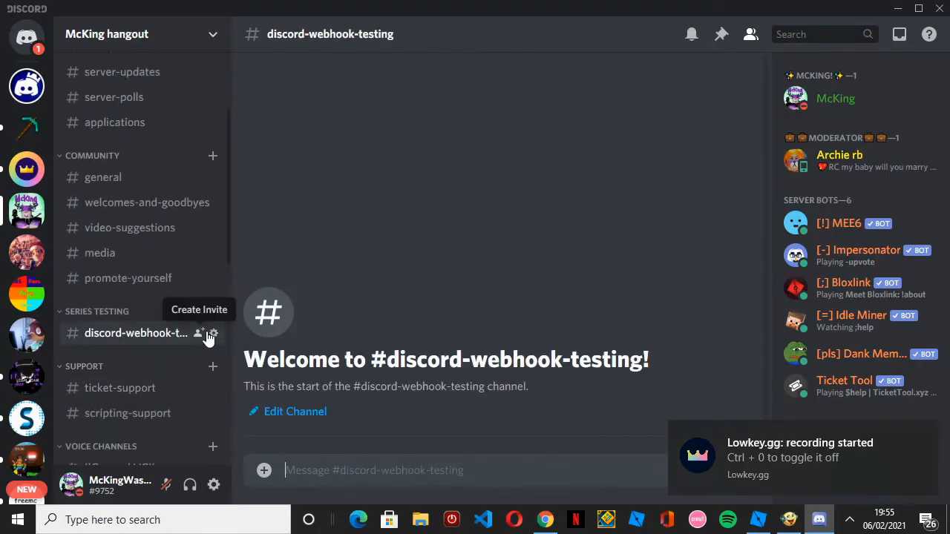
{"action": "left_click", "coordinate": [213, 333]}
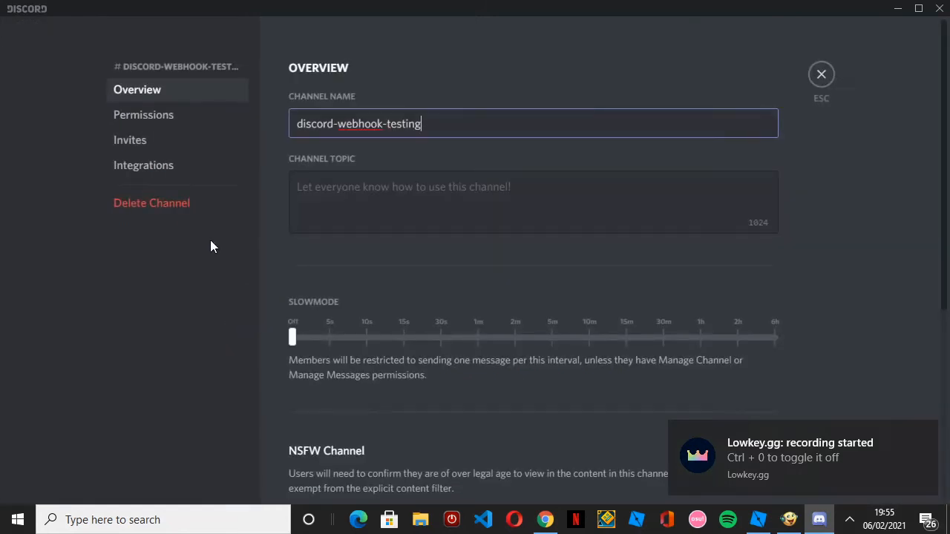
{"action": "left_click", "coordinate": [143, 164]}
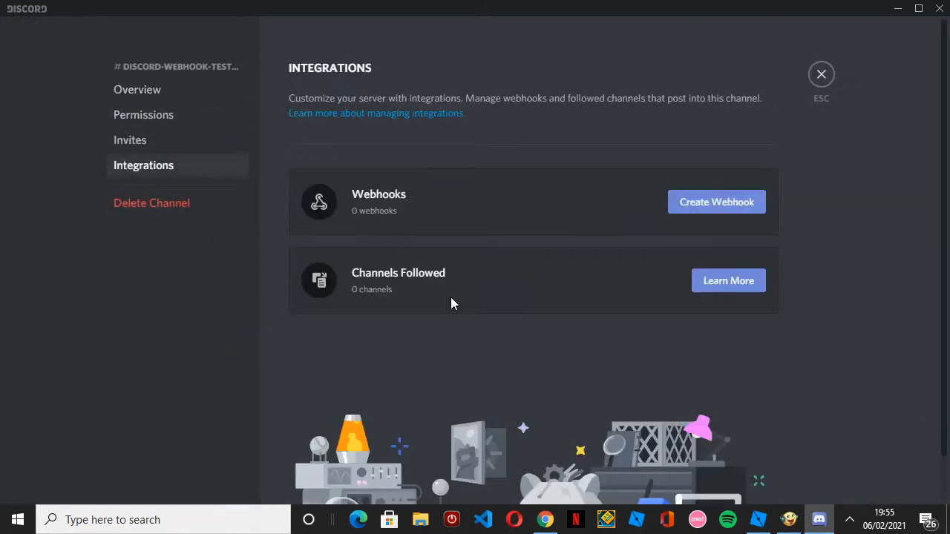
{"action": "mouse_move", "coordinate": [698, 206]}
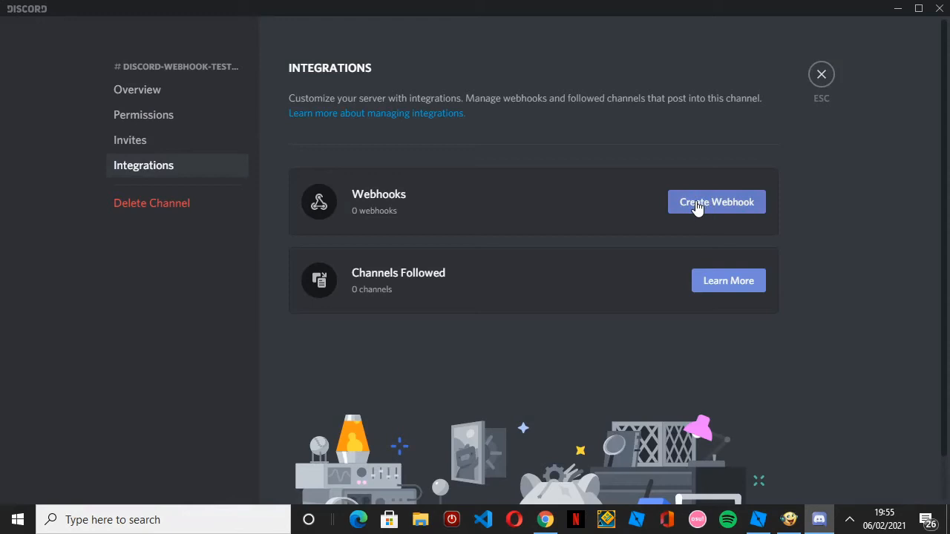
{"action": "left_click", "coordinate": [717, 202]}
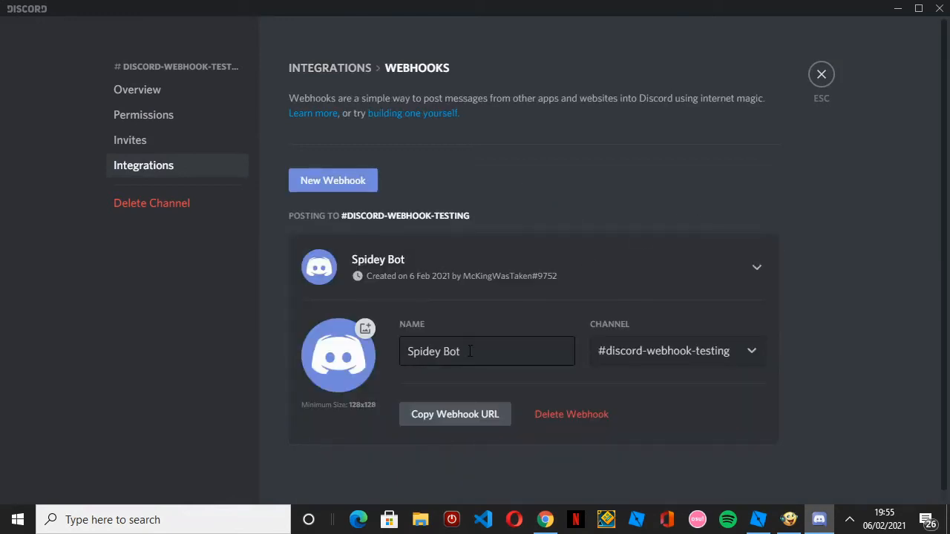
Name the webhook Times testing on the testing channel, copy its URL and save the changes
{"action": "type", "text": "Times testing"}
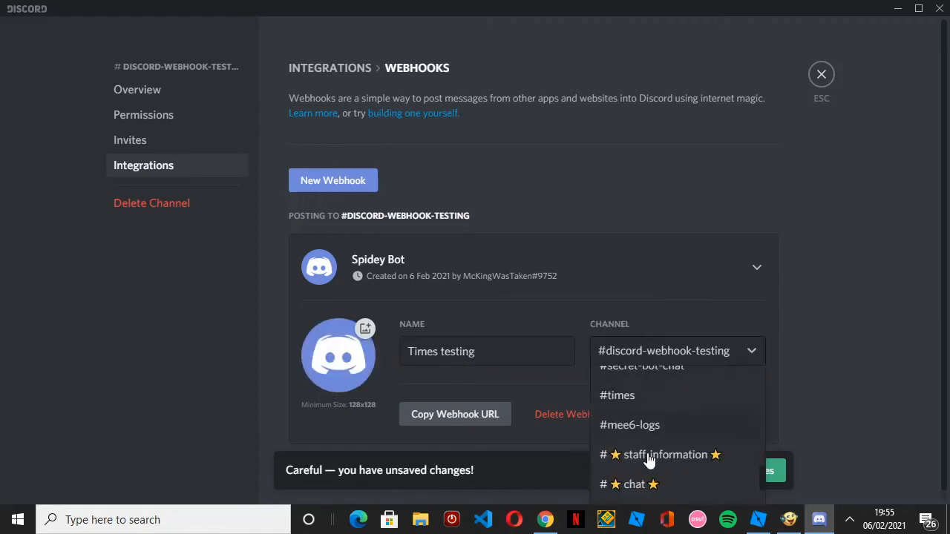
{"action": "left_click", "coordinate": [317, 300]}
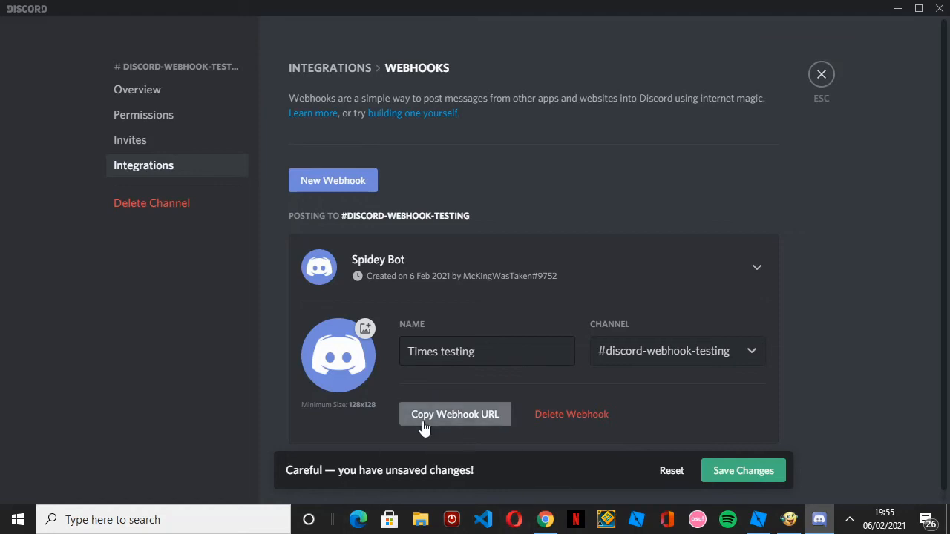
{"action": "left_click", "coordinate": [455, 414]}
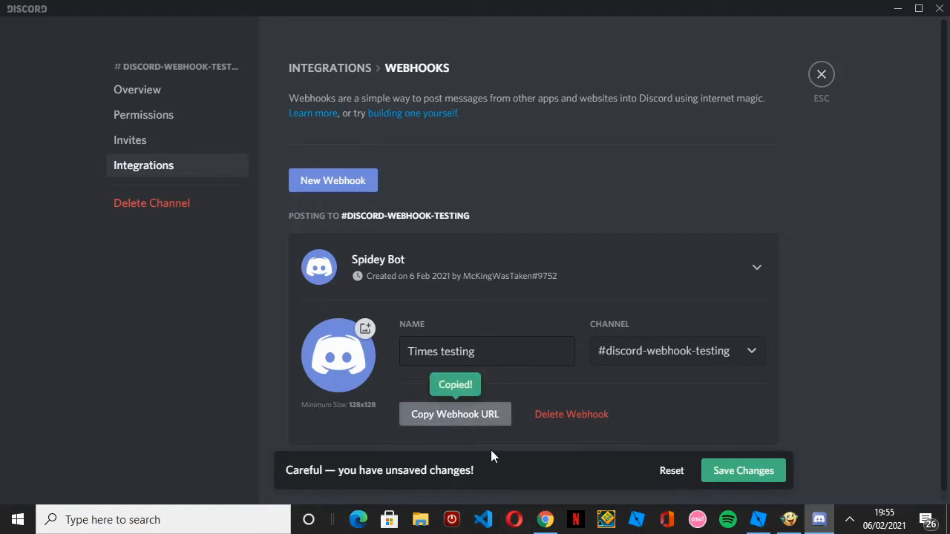
{"action": "left_click", "coordinate": [743, 471]}
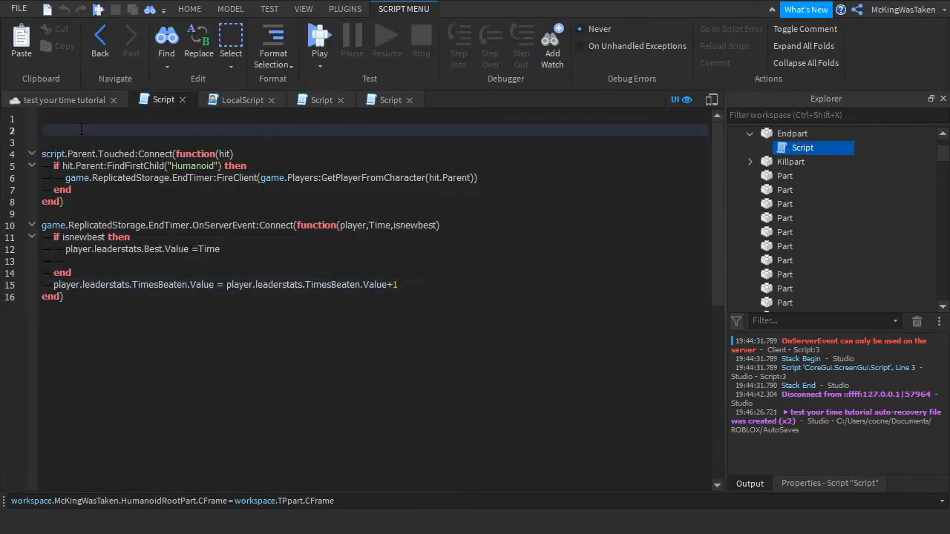
Add an HttpService variable and a PostToDiscord(Message) function building a Data table with content = Message
{"action": "type", "text": "local HttpService = game:eg="}
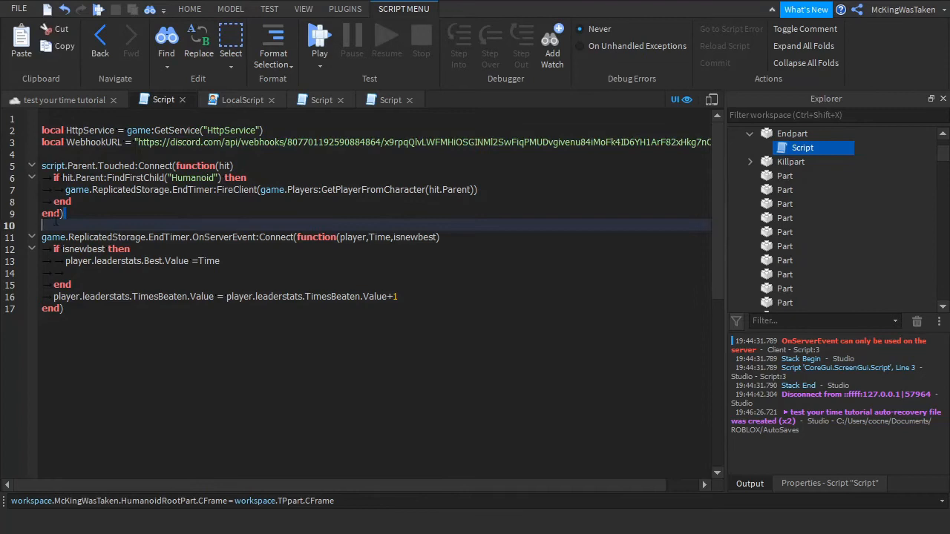
{"action": "type", "text": "local function Post"}
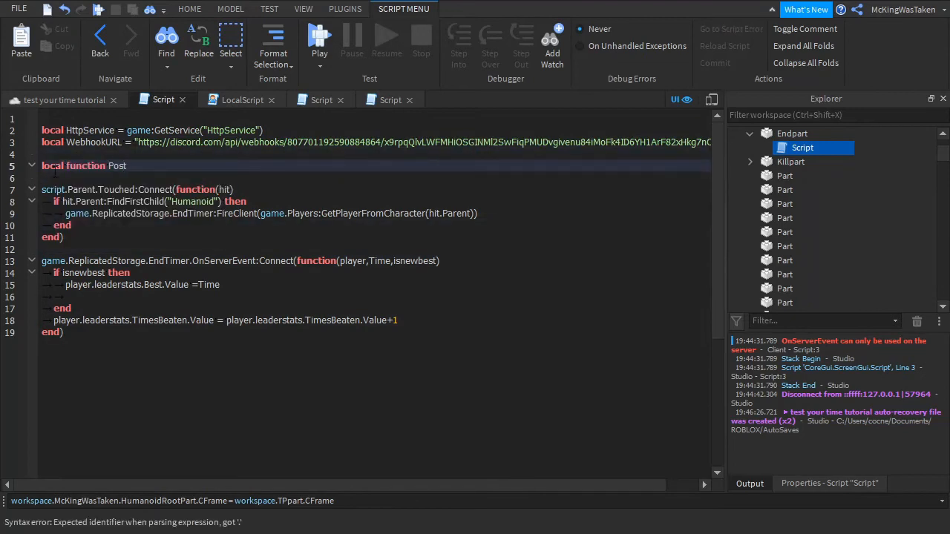
{"action": "type", "text": "ToDiscord(Message)"}
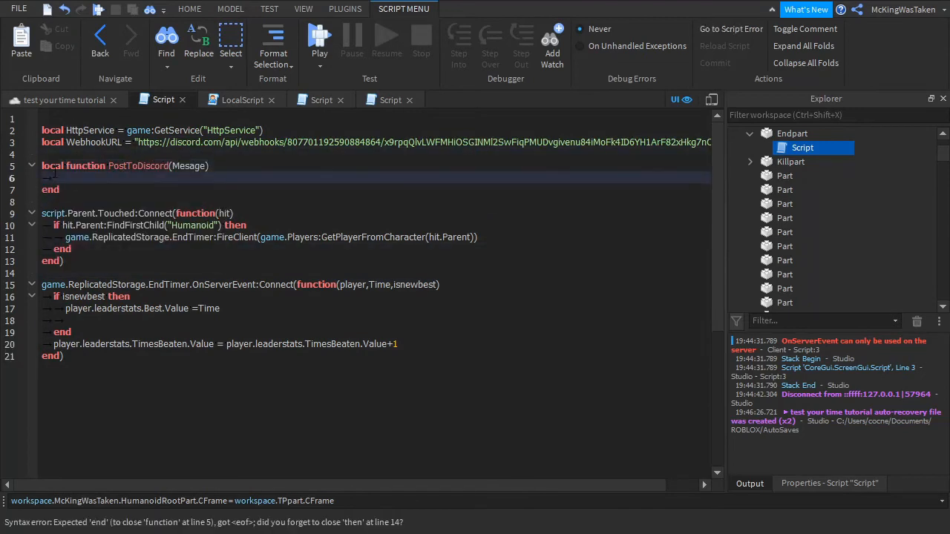
{"action": "type", "text": "local Data = {"}
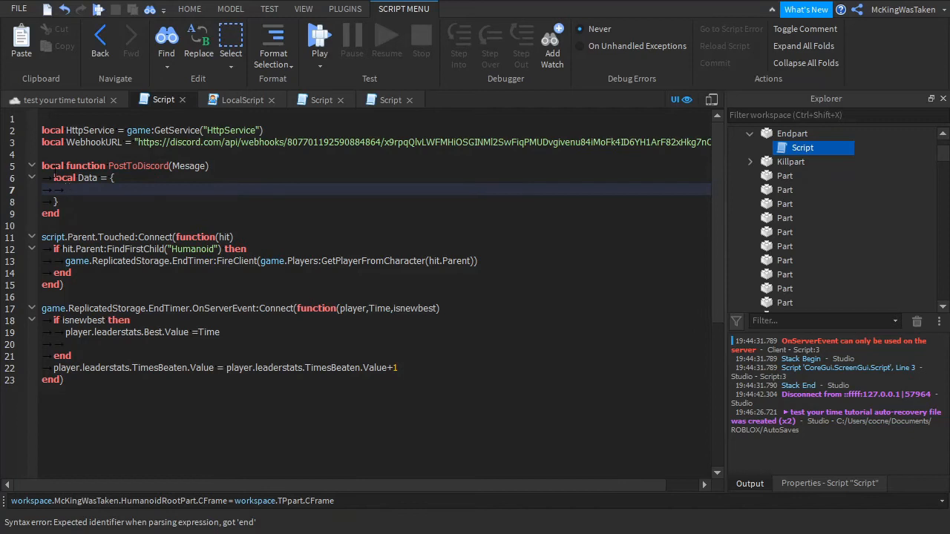
{"action": "type", "text": "[\"content\"] = Mesage"}
{"action": "type", "text": "Data"}
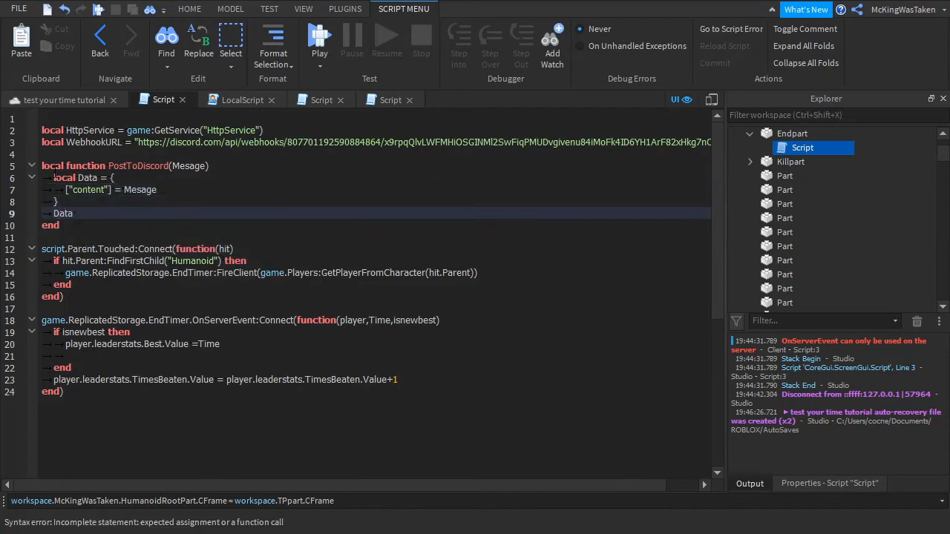
JSONEncode the data, PostAsync it to WebhookURL, and call PostToDiscord with the 'has beaten the obby in **' message
{"action": "type", "text": "= HttpService:JSONEncode(Data)"}
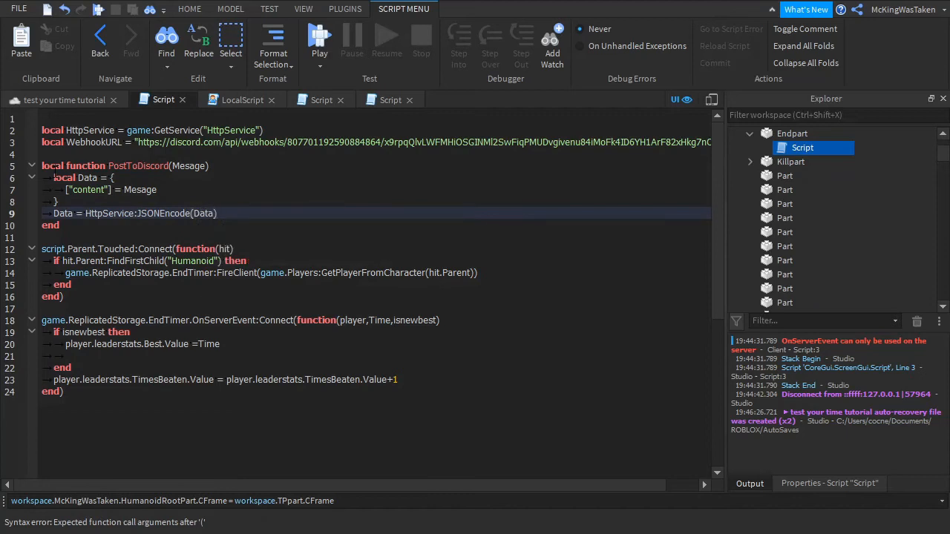
{"action": "type", "text": "HttpService:PostAsync(WebhookURL,da"}
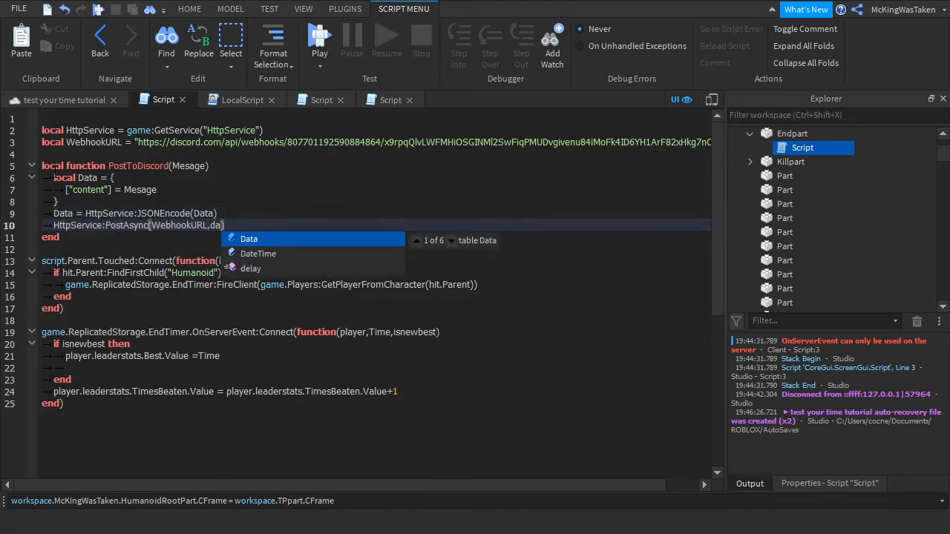
{"action": "type", "text": "PostToDiscord()"}
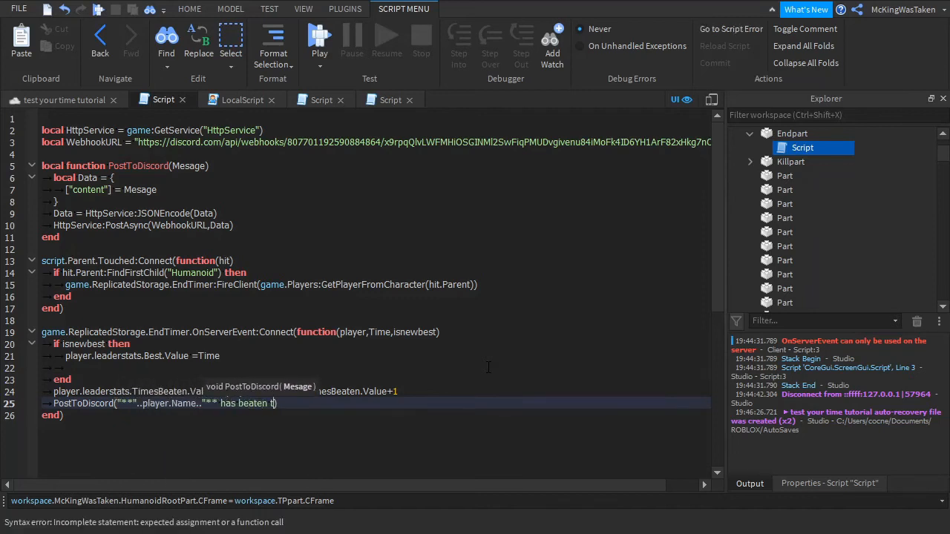
{"action": "type", "text": "he obby in **"}
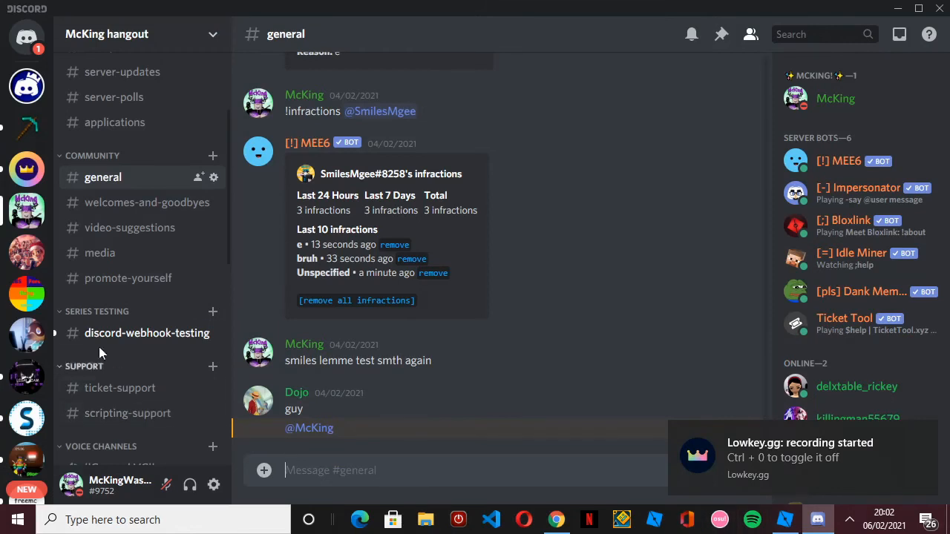
Open the discord-webhook-testing channel showing the Times testing bot's 6.8-second finish message
{"action": "left_click", "coordinate": [146, 333]}
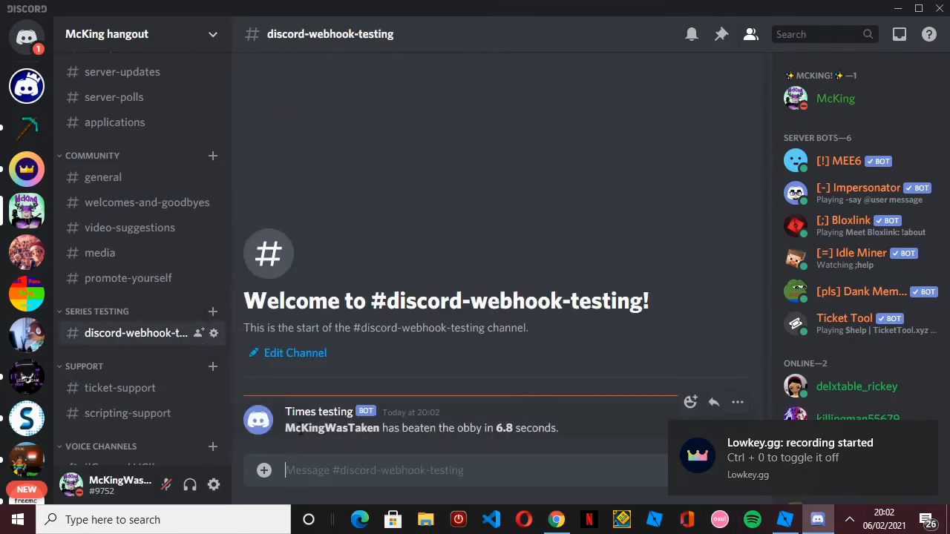
{"action": "mouse_move", "coordinate": [564, 432]}
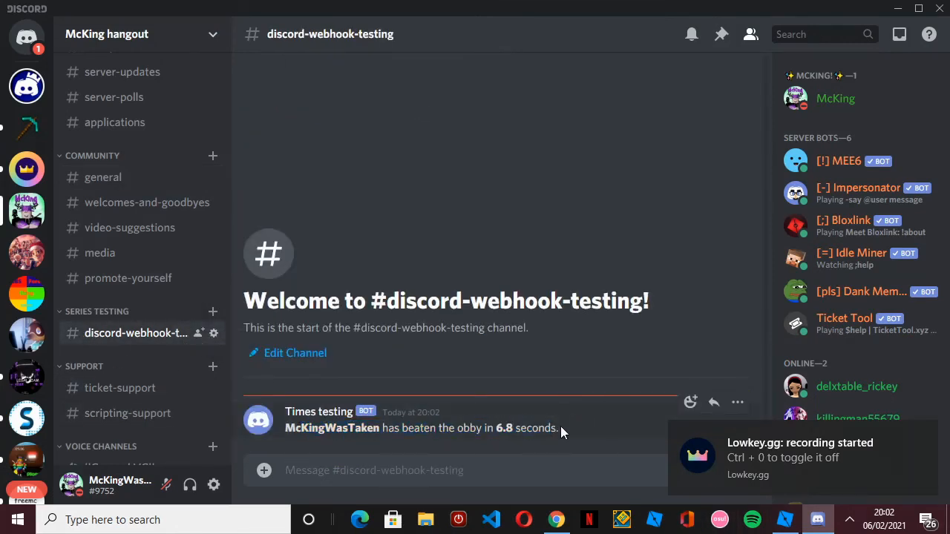